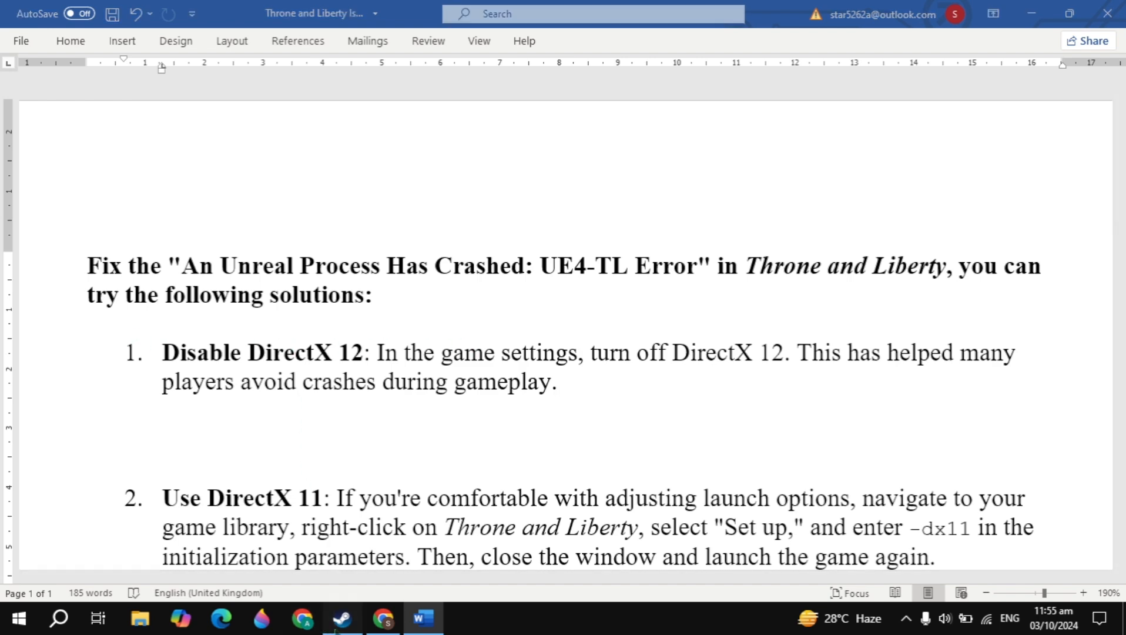
# - Enter -DX11 as The First Descendant's launch option in Steam properties
pyautogui.click(341, 617)
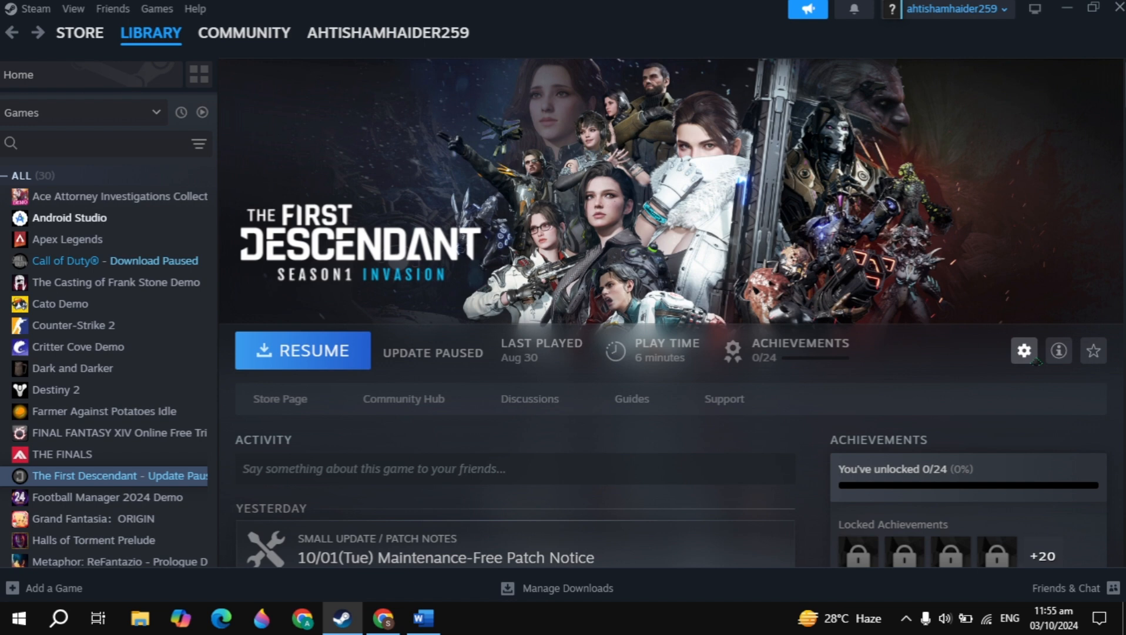
pyautogui.click(1023, 350)
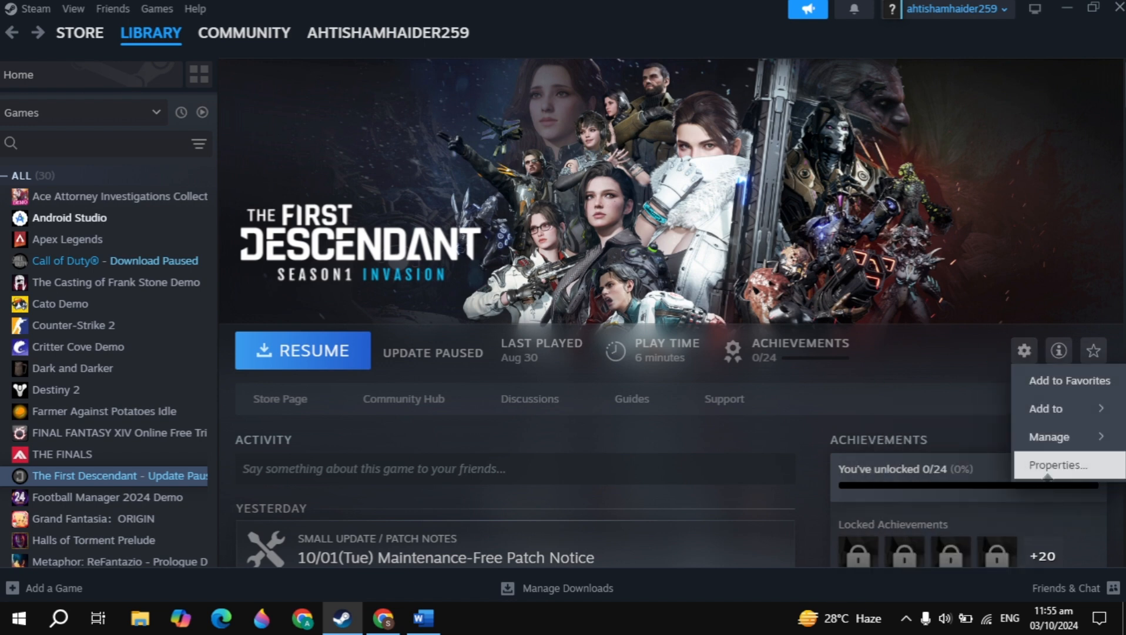
pyautogui.click(1062, 465)
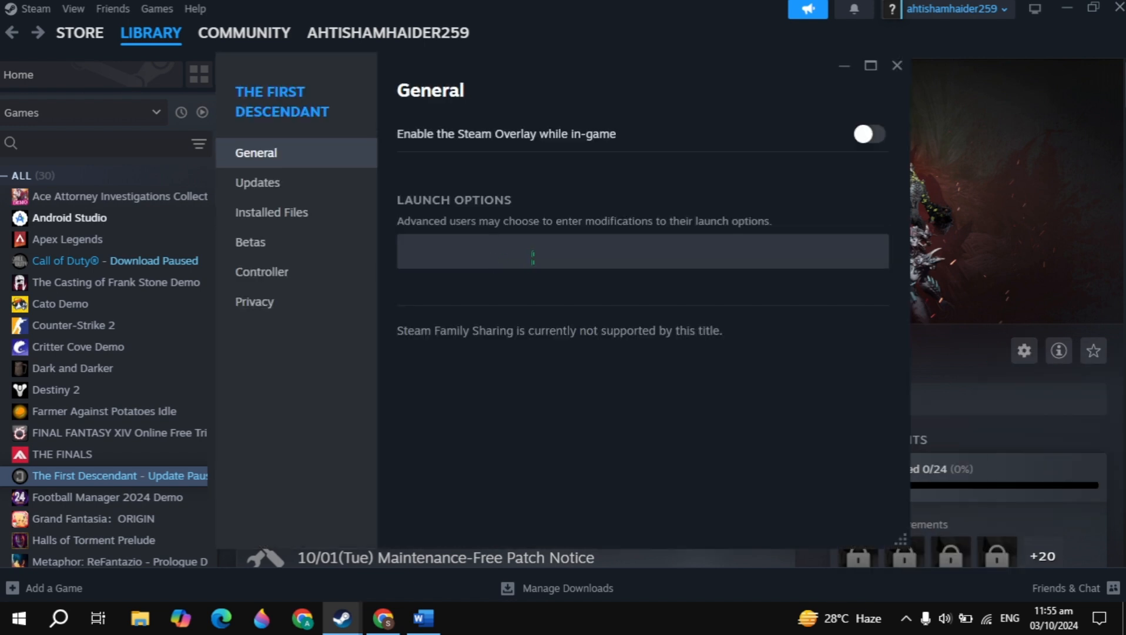
pyautogui.write('-')
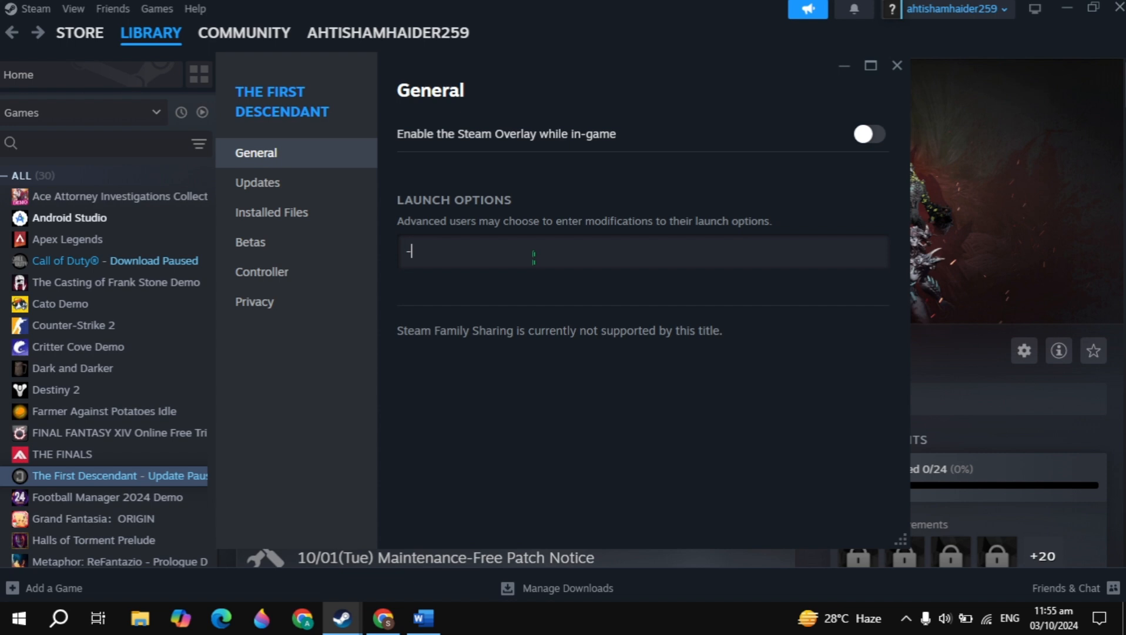
pyautogui.write('DX11')
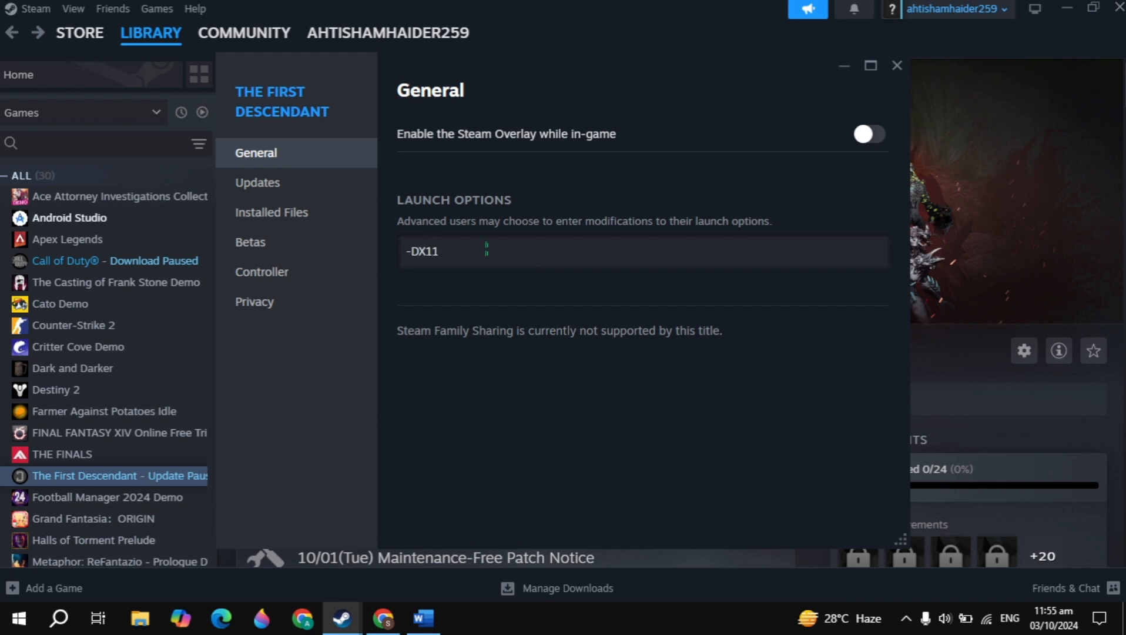
pyautogui.click(896, 65)
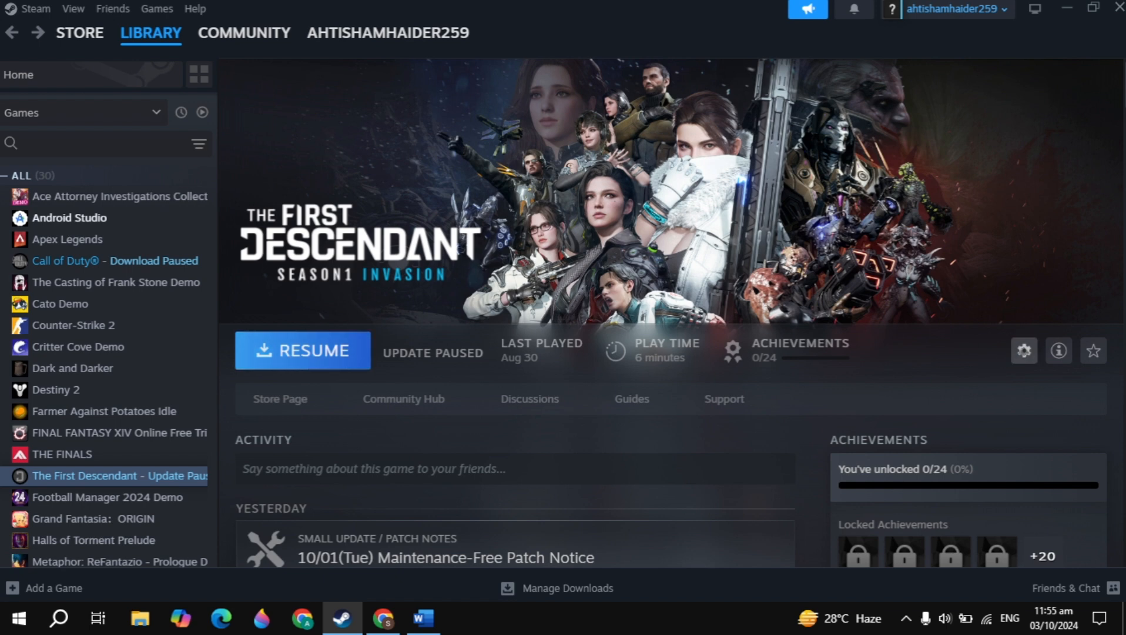
# - Edit The First Descendant's launch option from -DX11 to -D3D11
pyautogui.click(1022, 350)
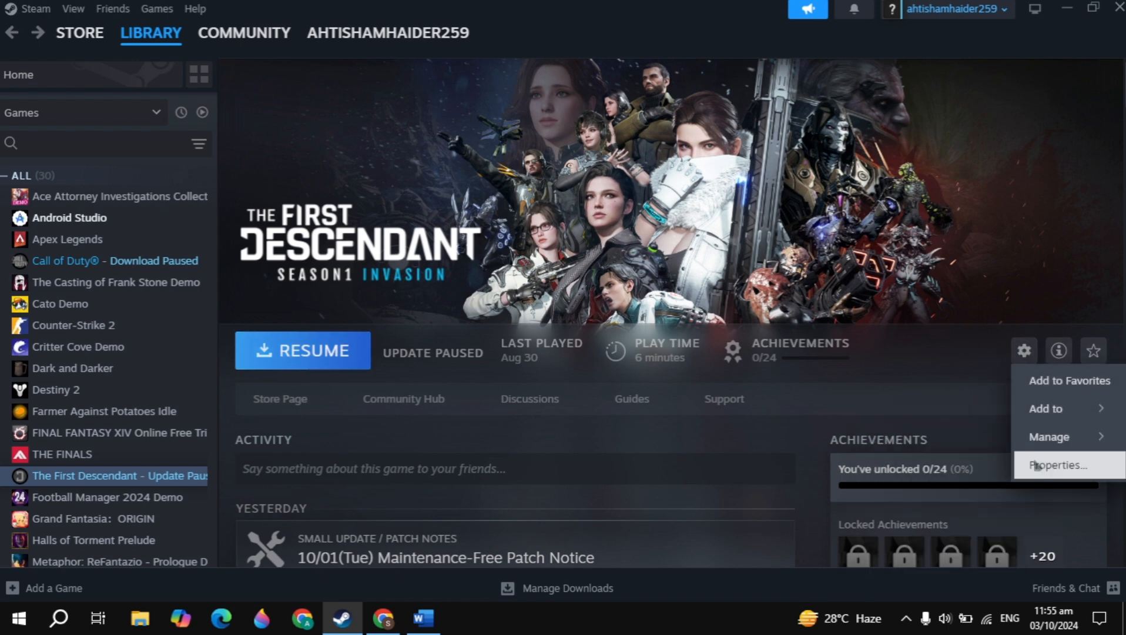
pyautogui.click(1061, 465)
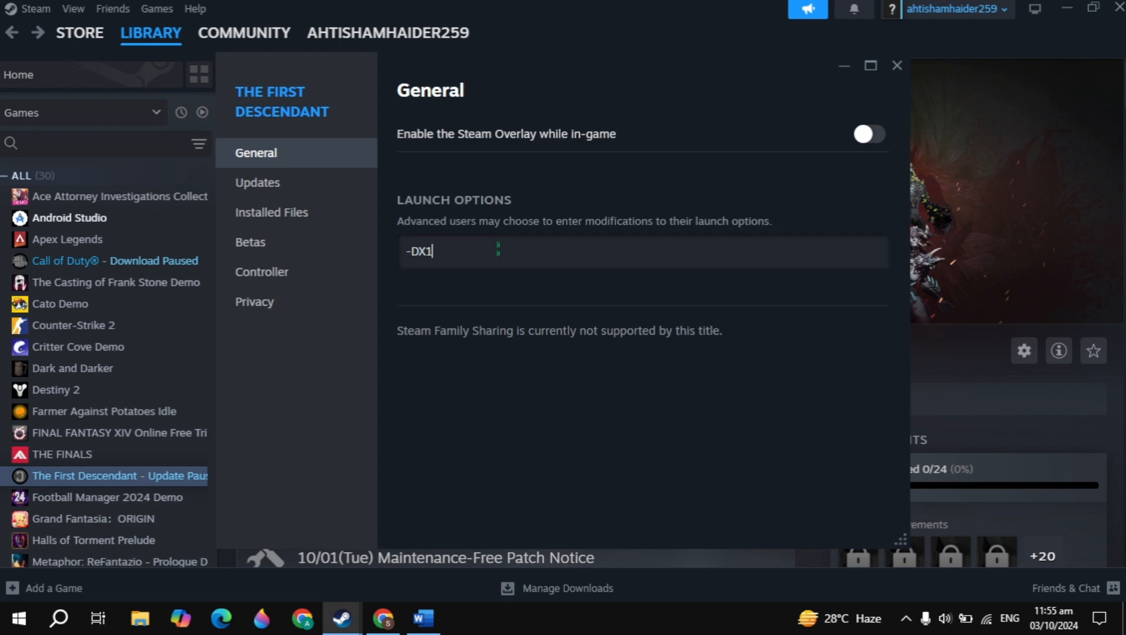
pyautogui.press('BackSpace')
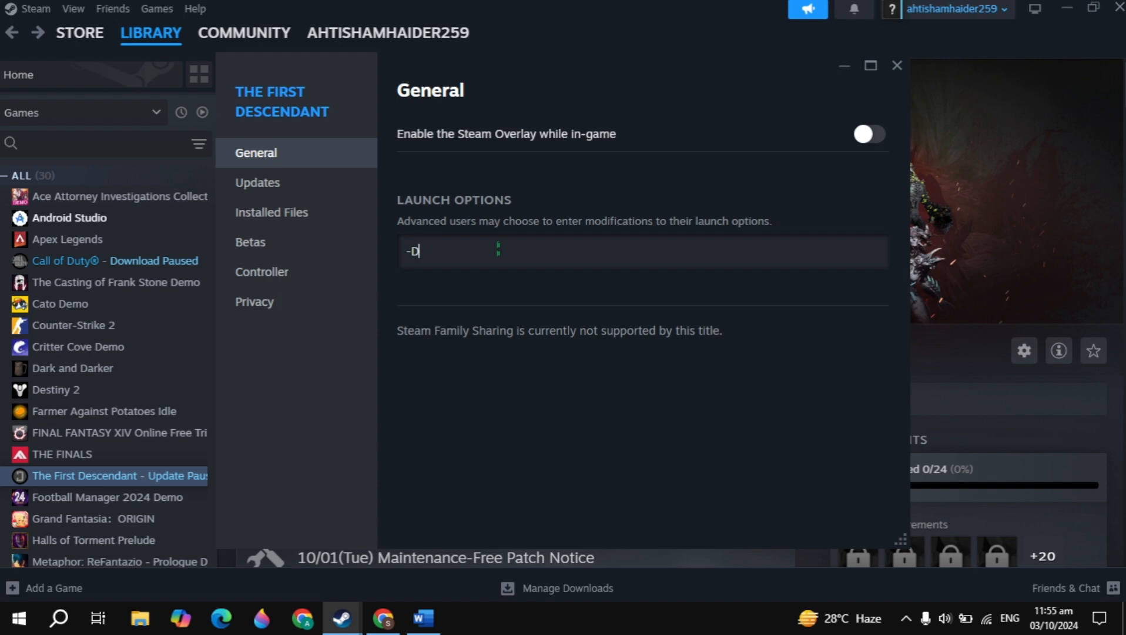
pyautogui.write('3D')
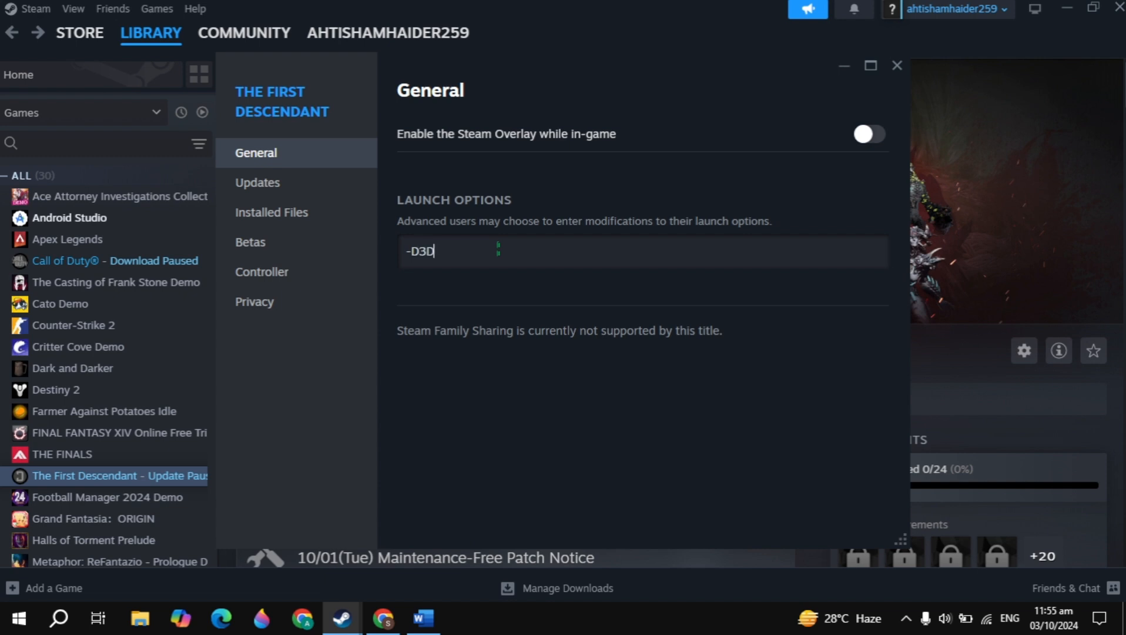
pyautogui.write('11')
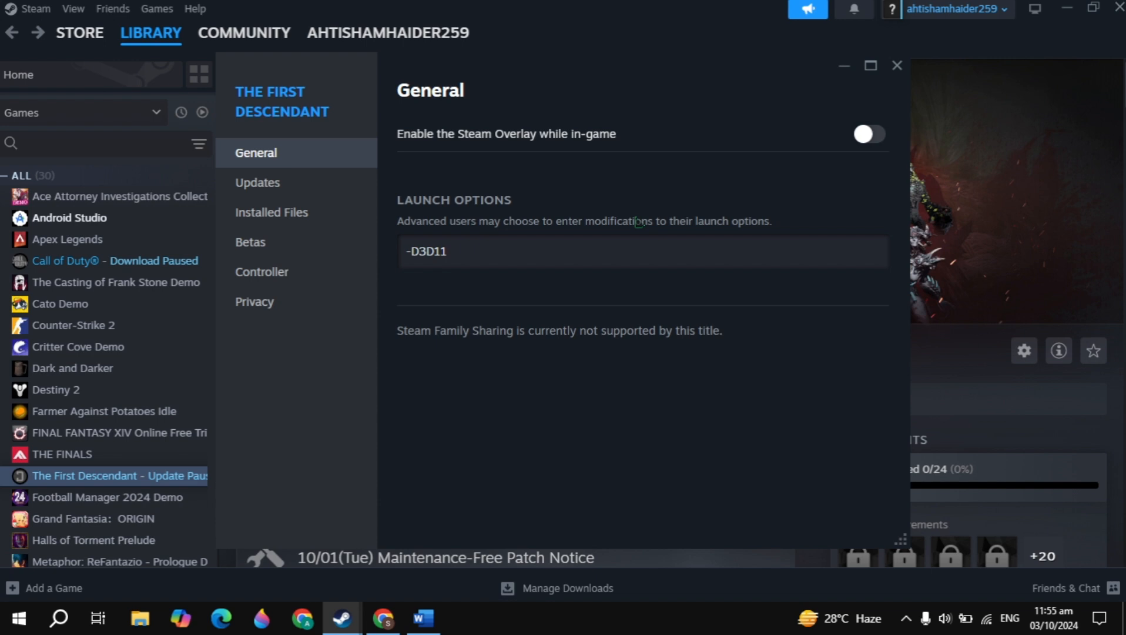
pyautogui.click(896, 65)
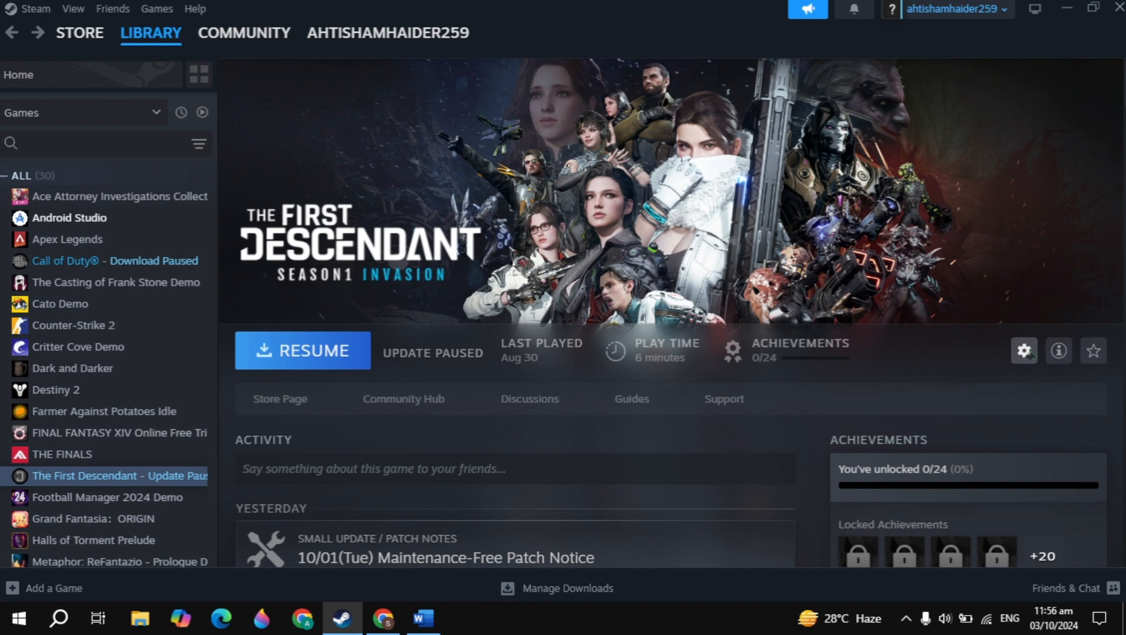
# - Confirm The First Descendant's launch options are blank and return to the Word guide
pyautogui.click(1023, 350)
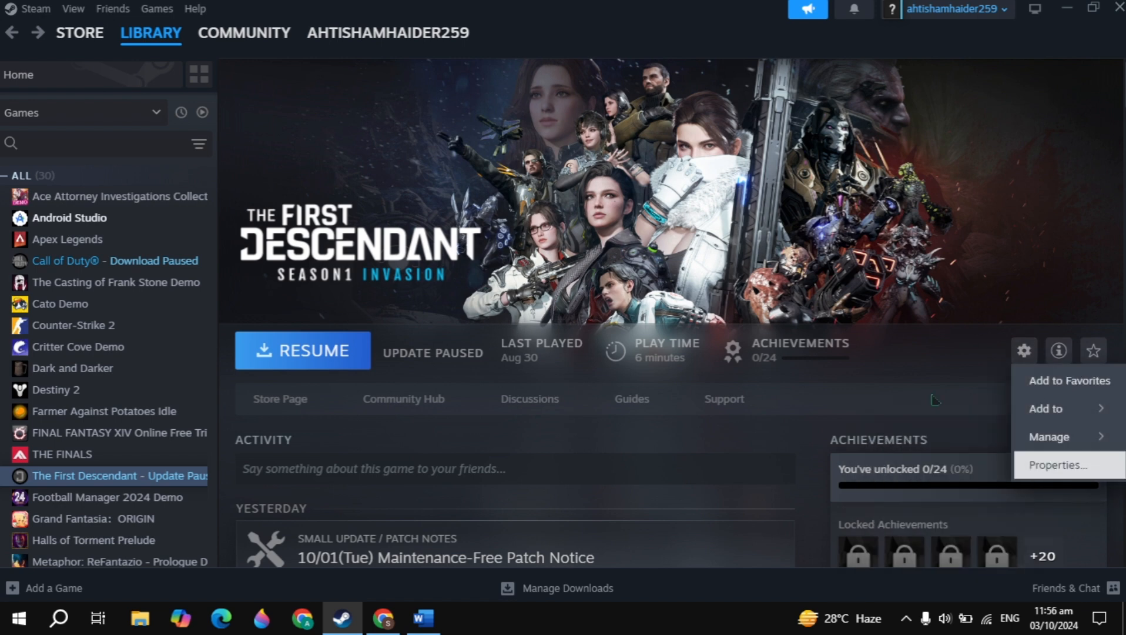
pyautogui.click(1060, 464)
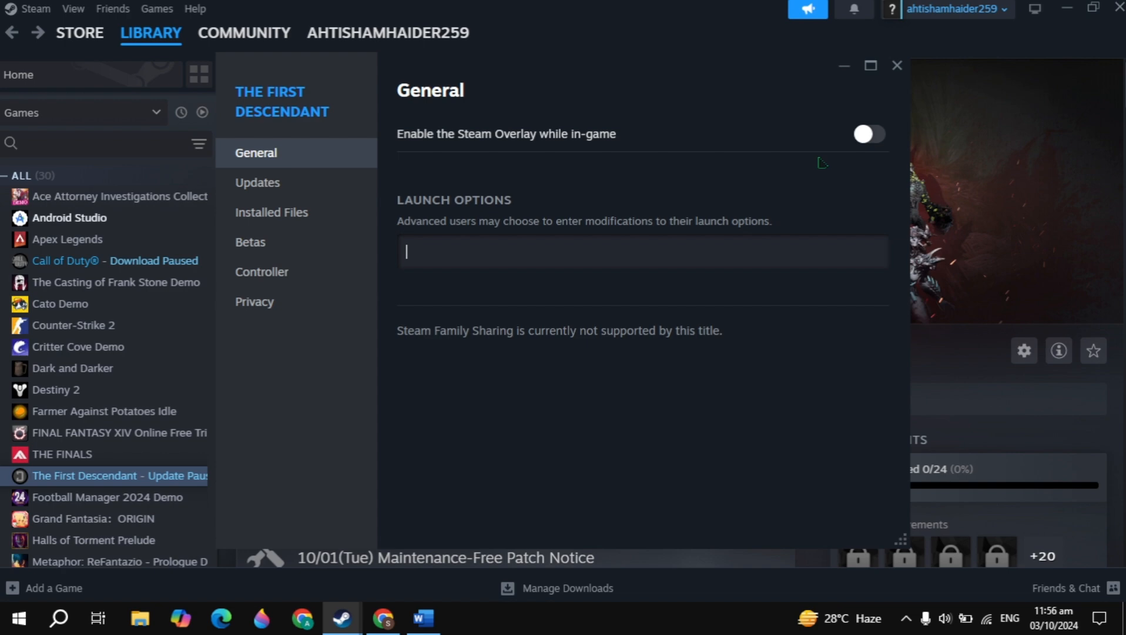
pyautogui.click(896, 65)
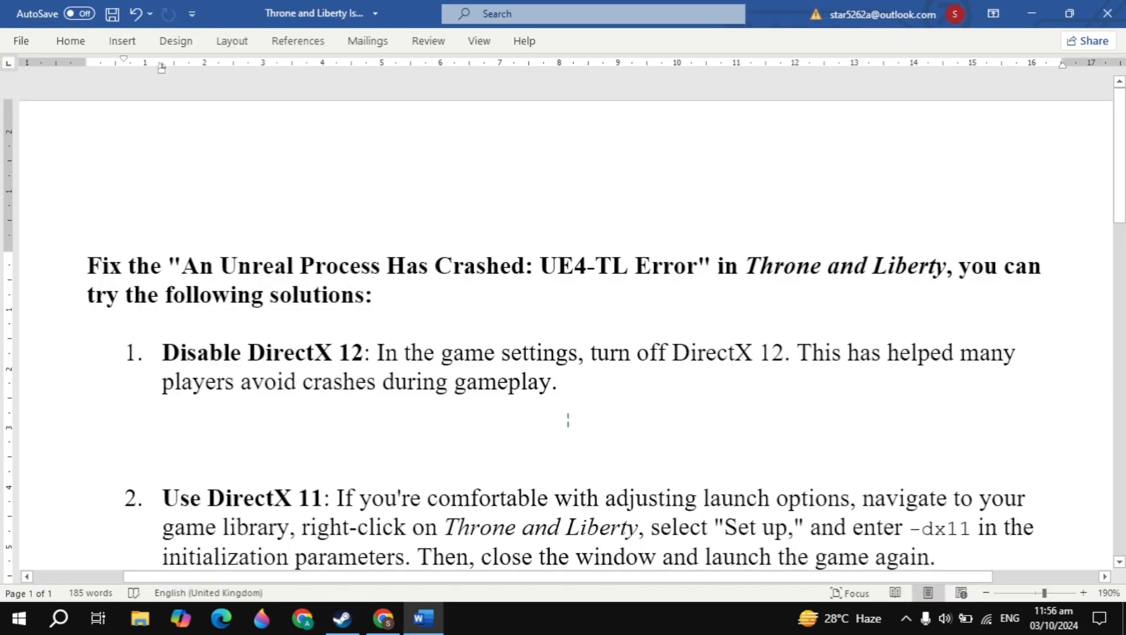
# - Read the crash-fix guide down through fixes 5 and 6, ending at Reinstall the Game
pyautogui.scroll(-3)
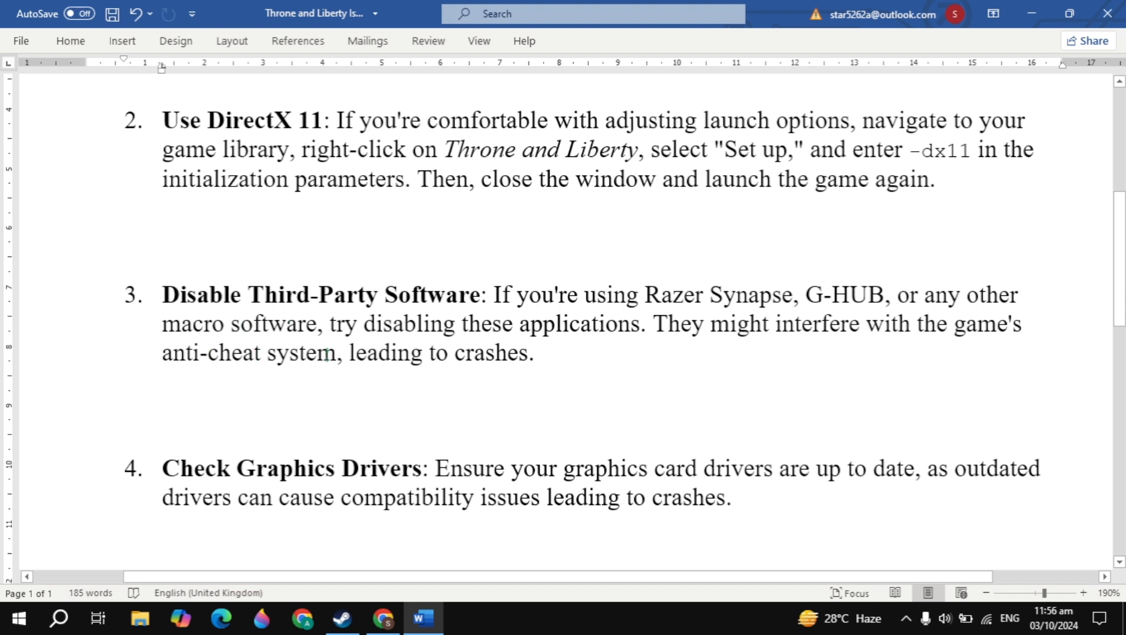
pyautogui.scroll(-3)
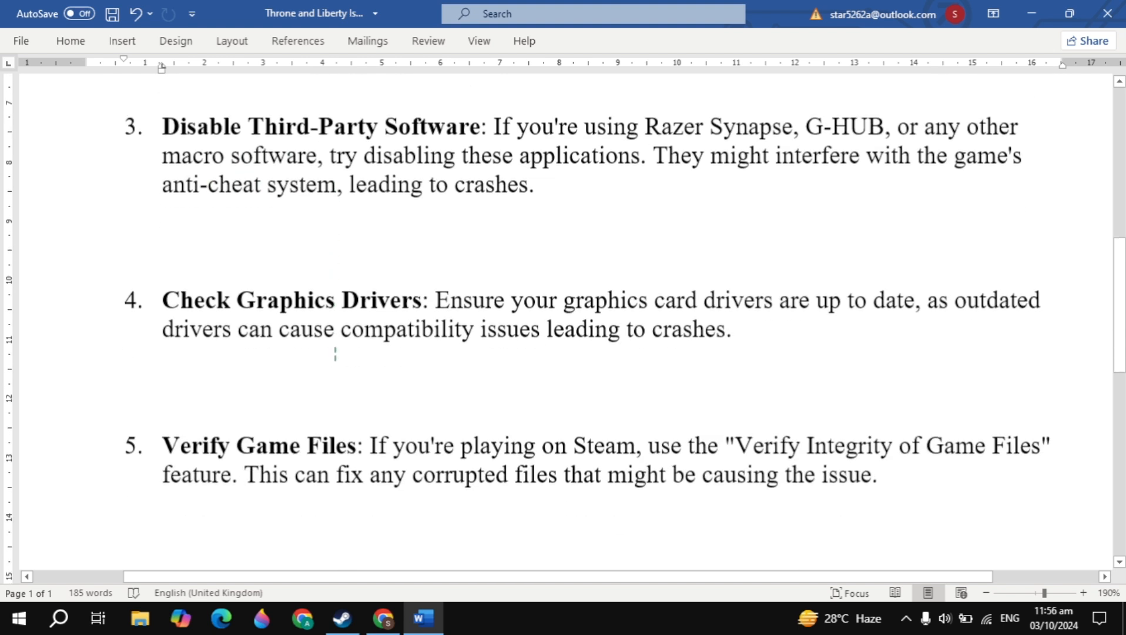
pyautogui.scroll(-3)
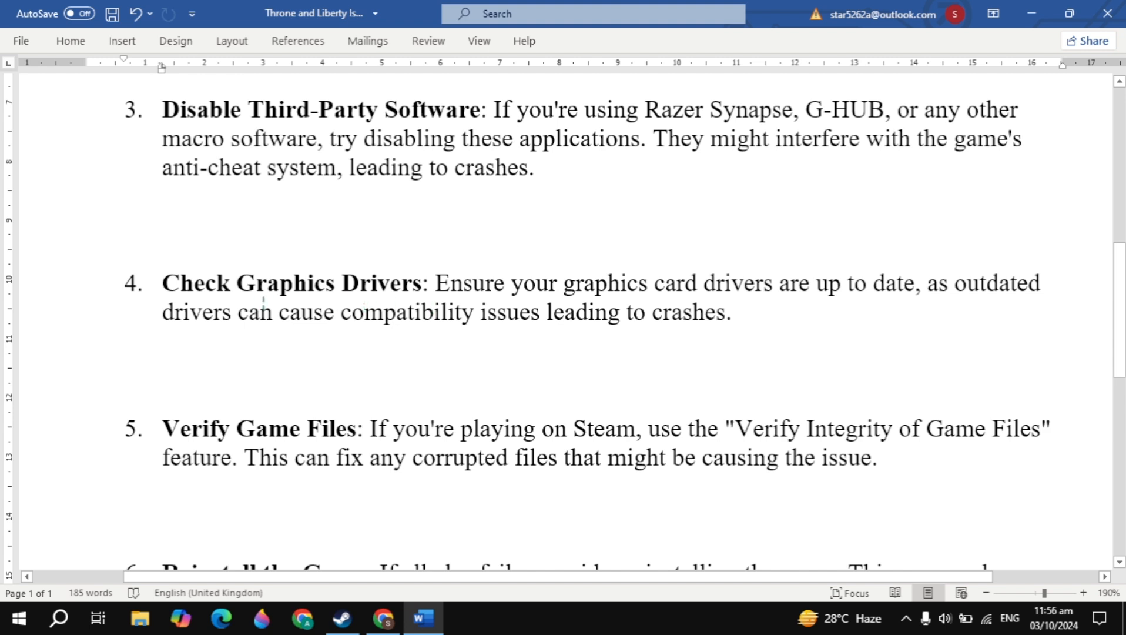
pyautogui.scroll(-3)
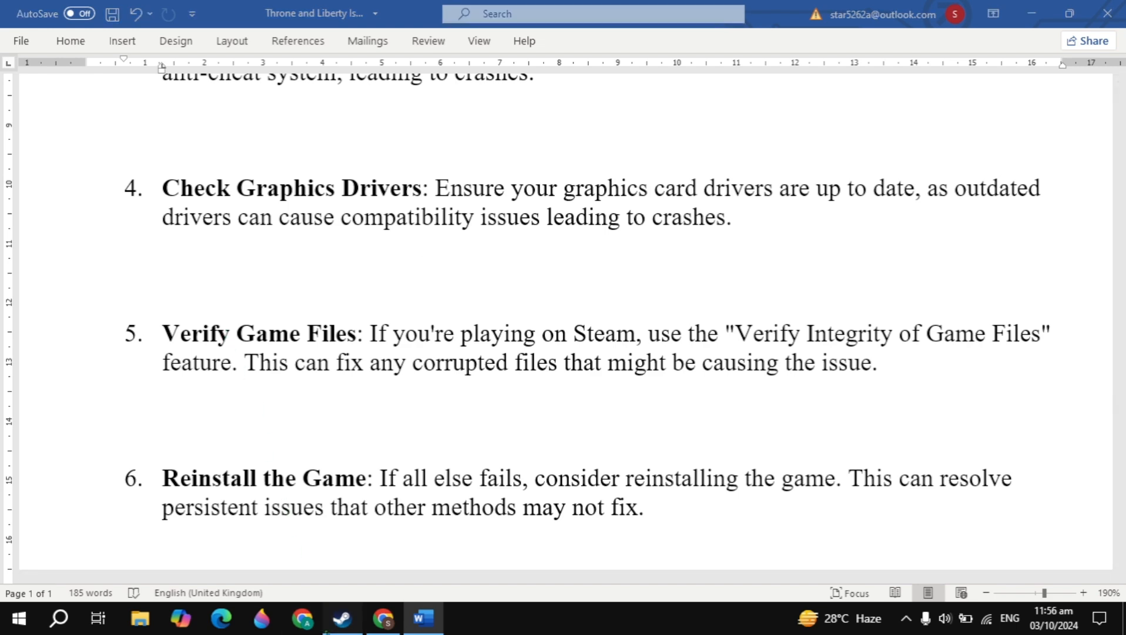
pyautogui.click(342, 618)
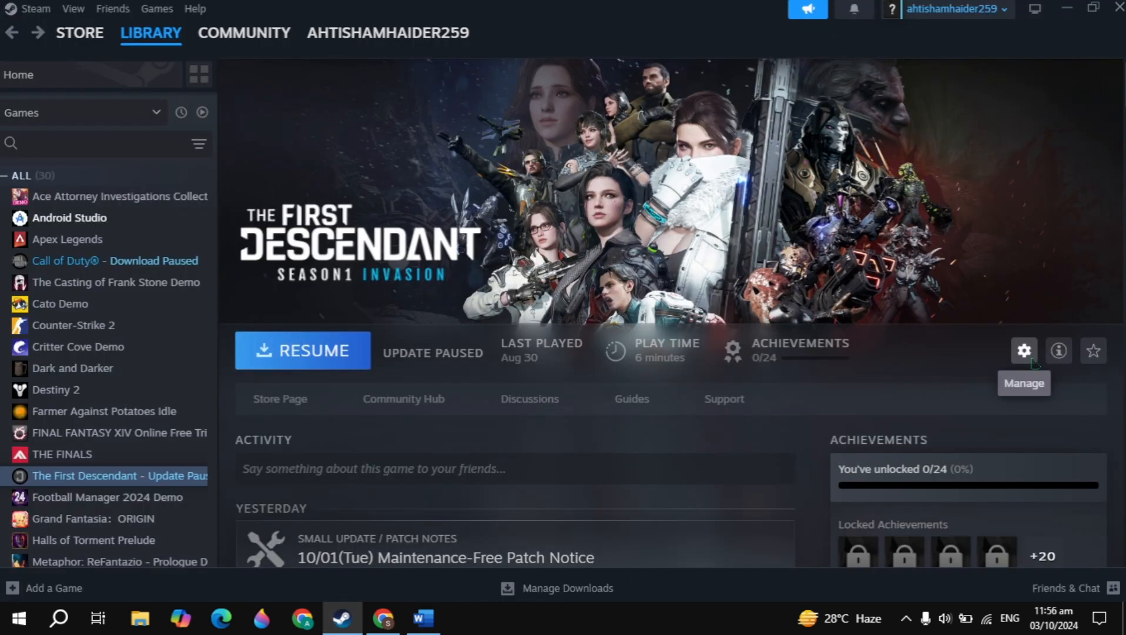
# - Start verifying The First Descendant's game files from the Installed Files properties
pyautogui.click(1023, 350)
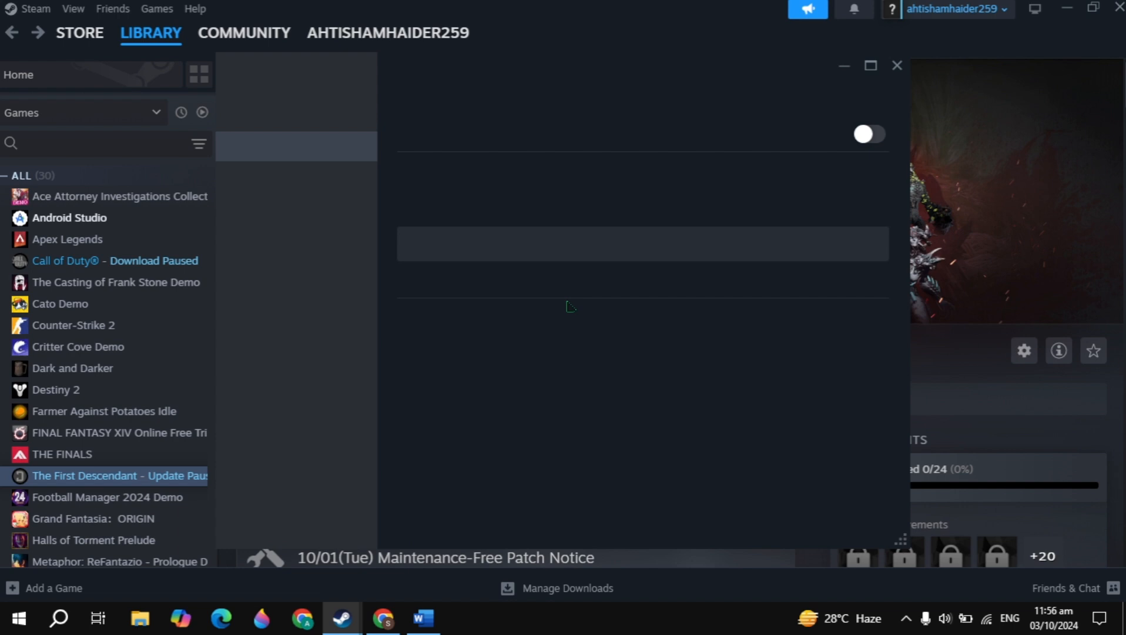
pyautogui.click(271, 211)
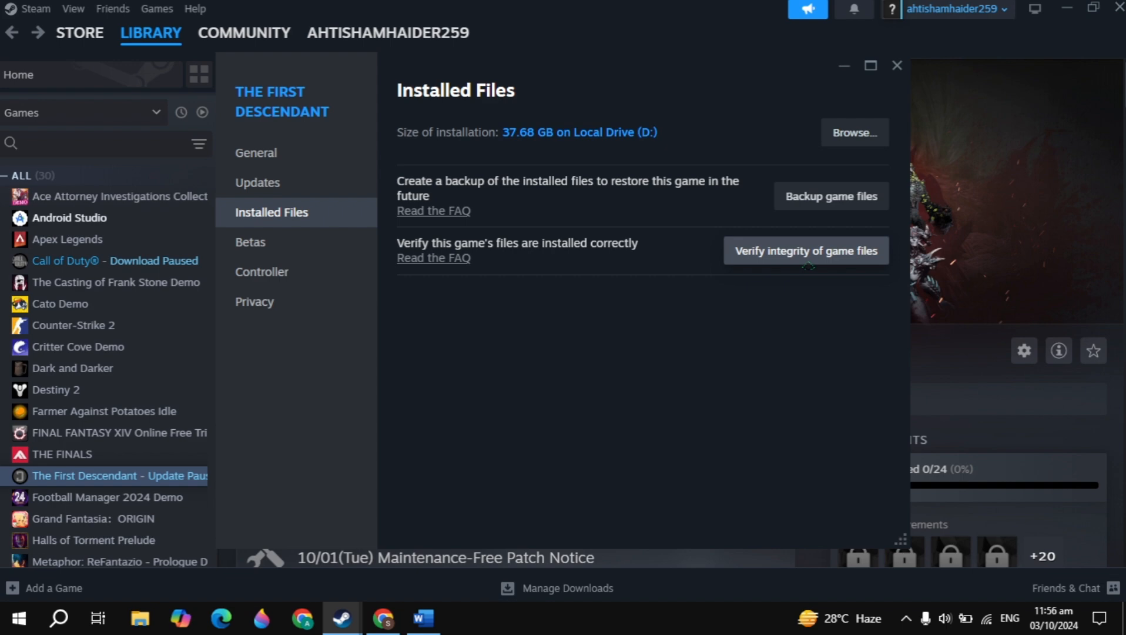
pyautogui.click(896, 65)
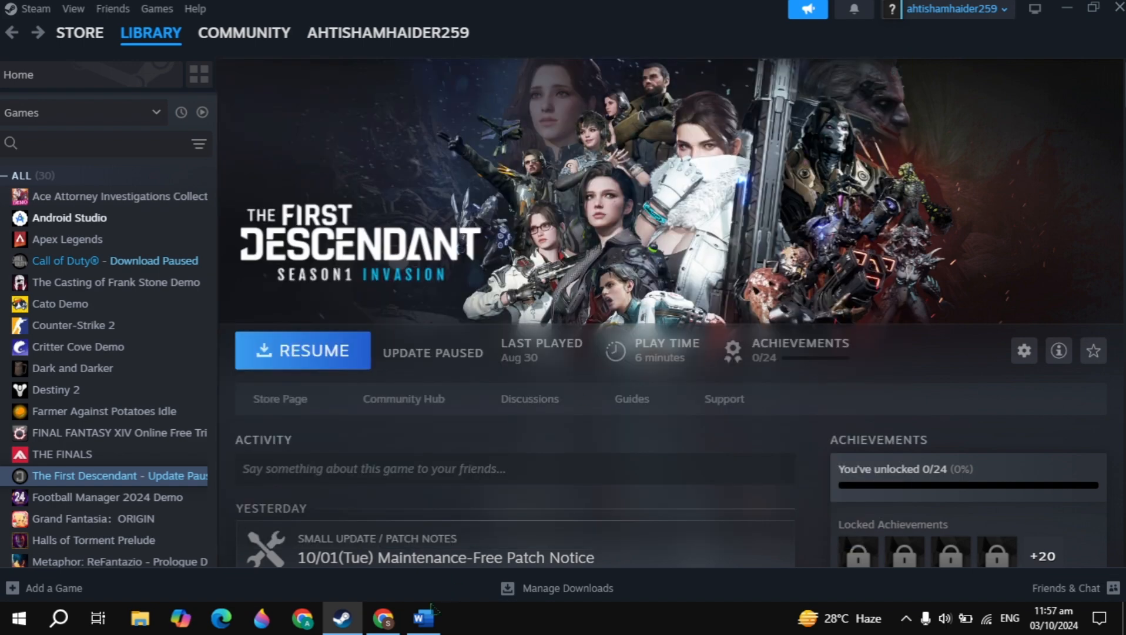
# - Review the Throne and Liberty crash guide and place the cursor after the first fix
pyautogui.click(421, 617)
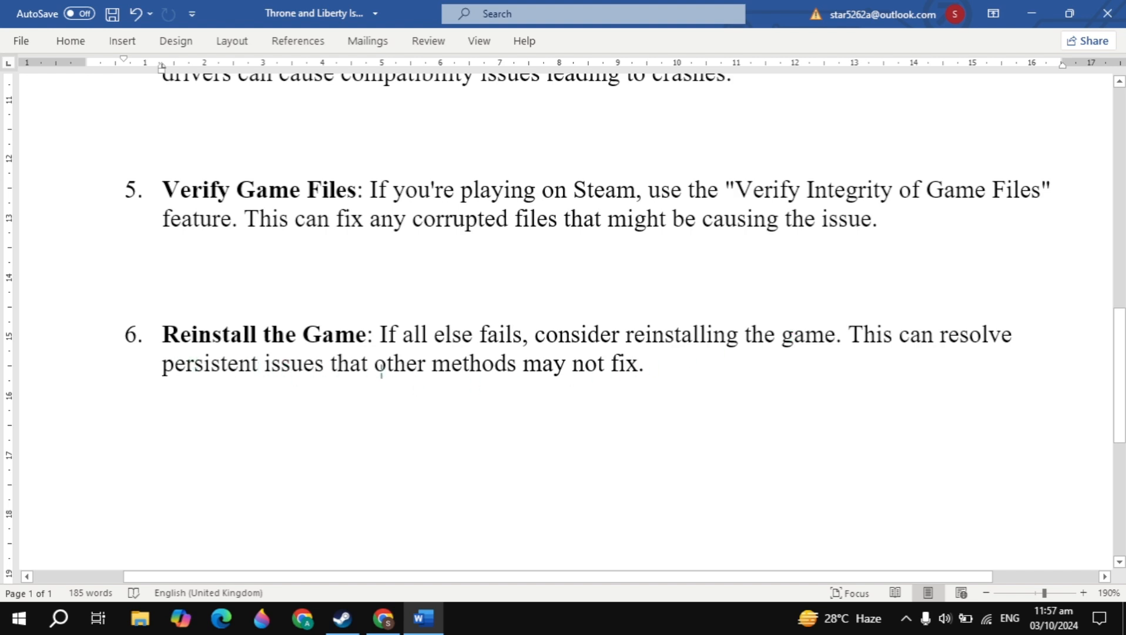
pyautogui.scroll(-3)
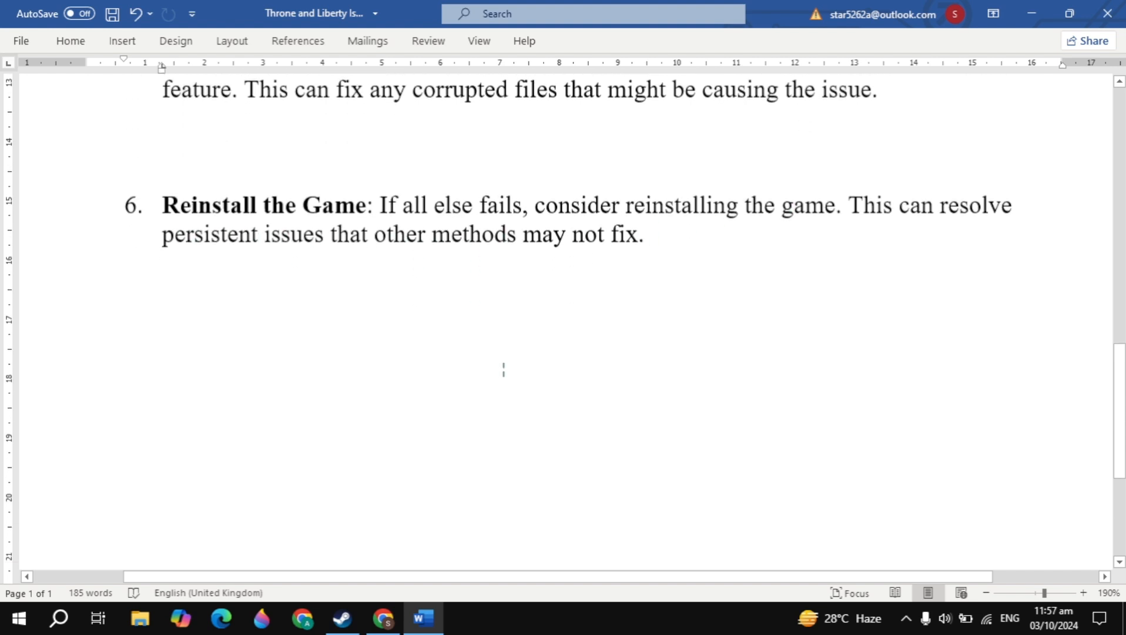
pyautogui.scroll(3)
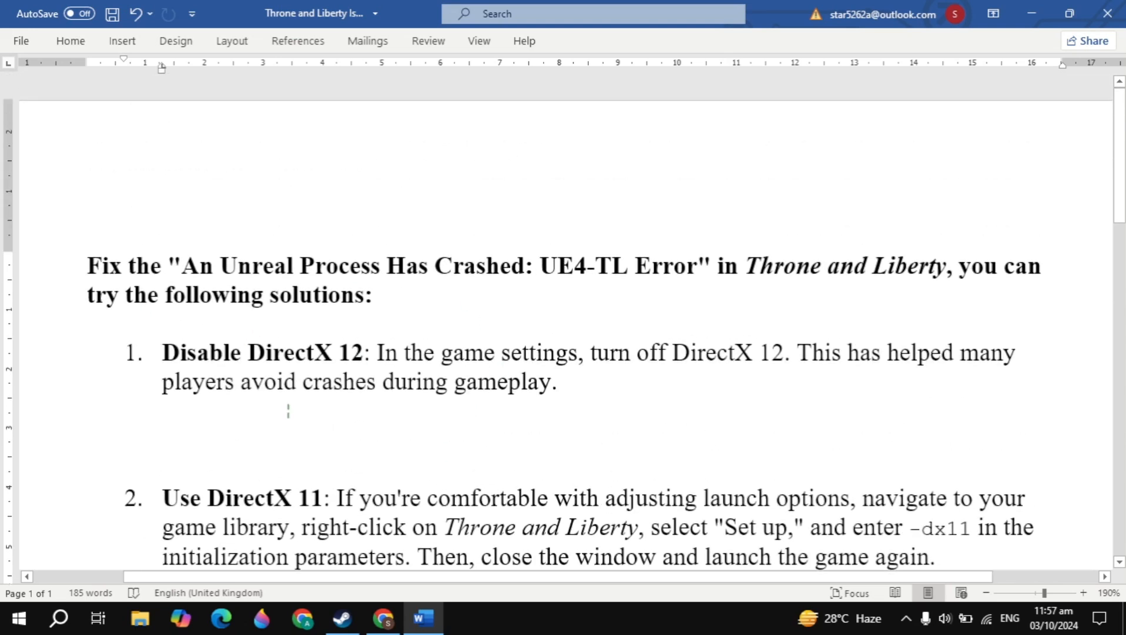
pyautogui.click(557, 382)
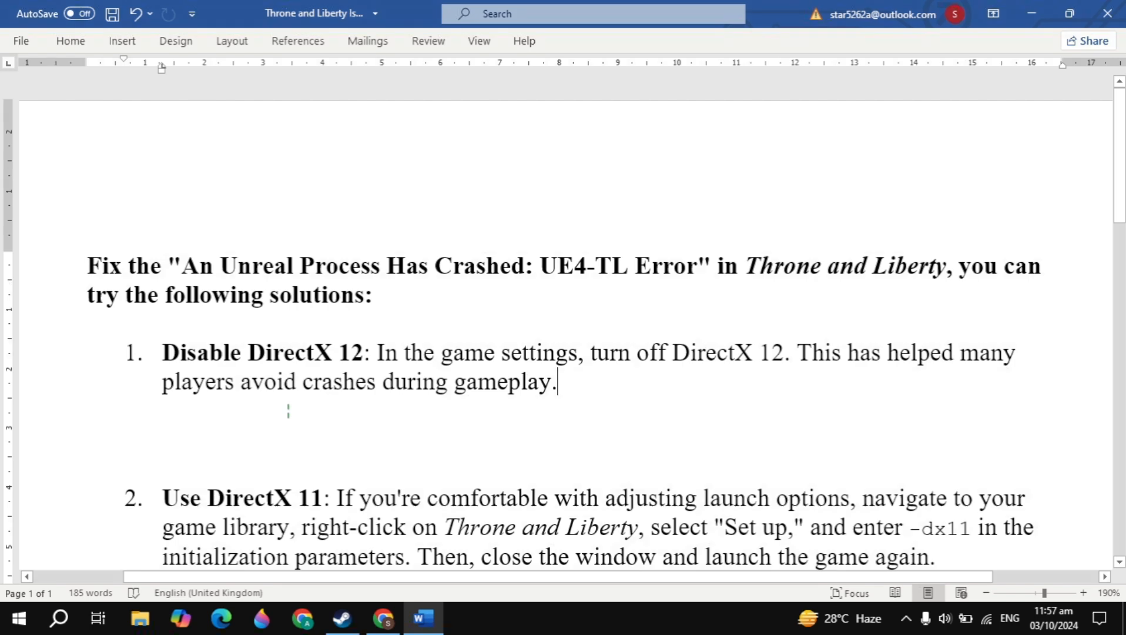